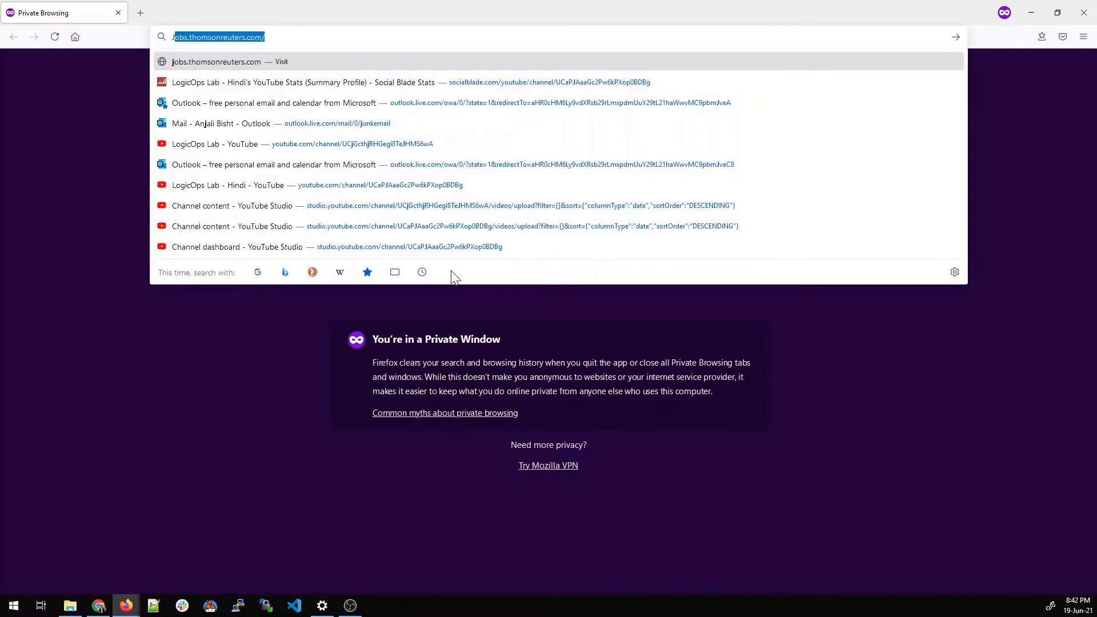
Search Google for 'Jfrog repository' and reach the JFrog Artifactory free trial sign-up page
text(Jfrog re)
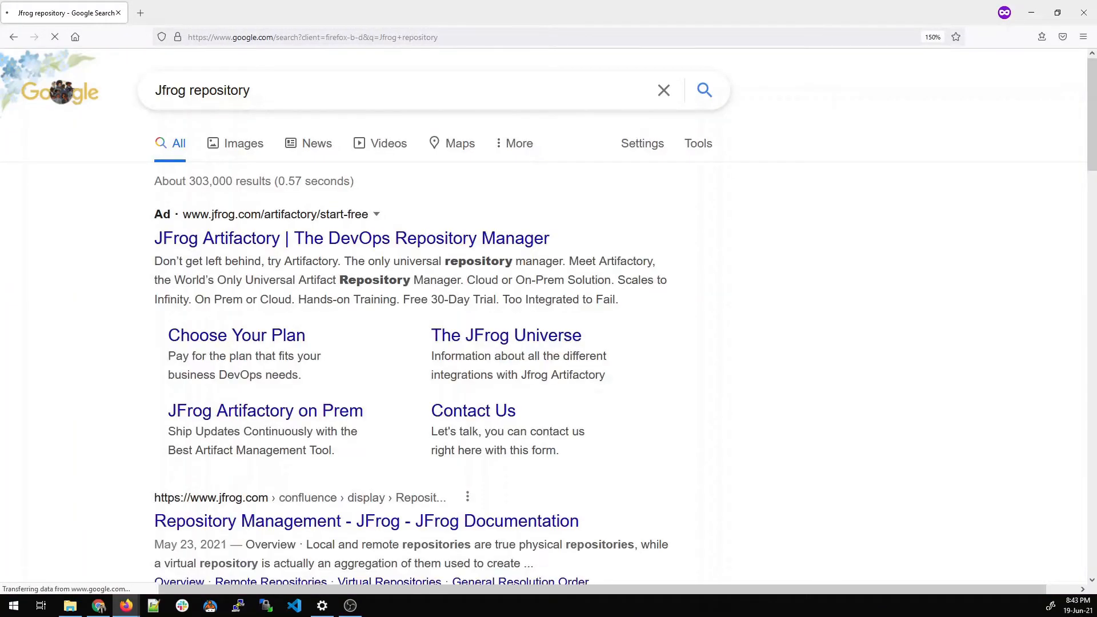
click(283, 238)
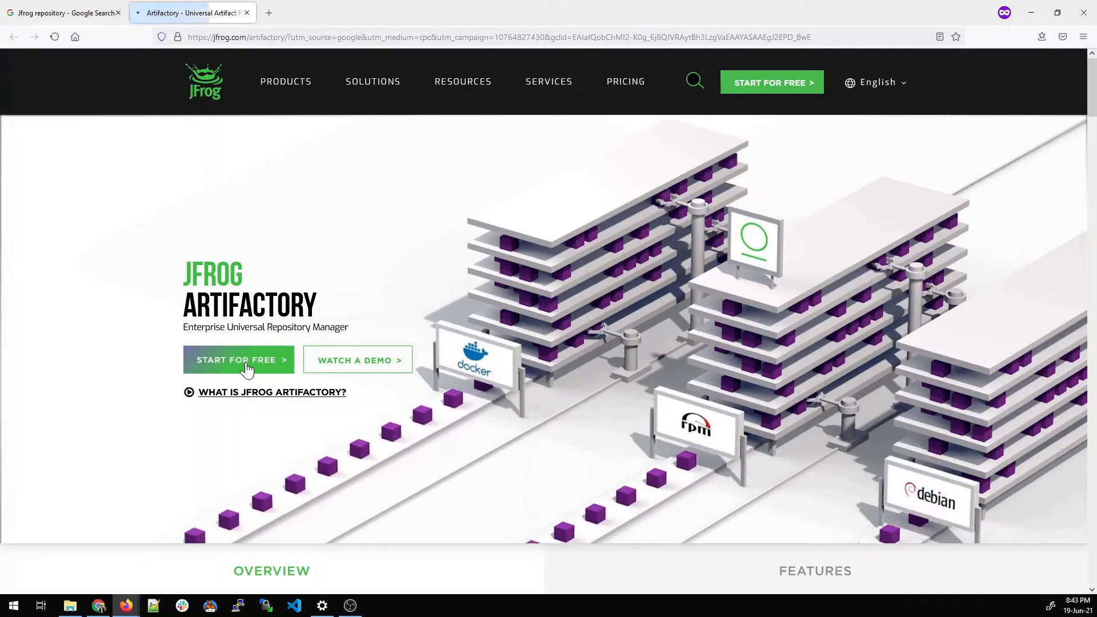
click(236, 360)
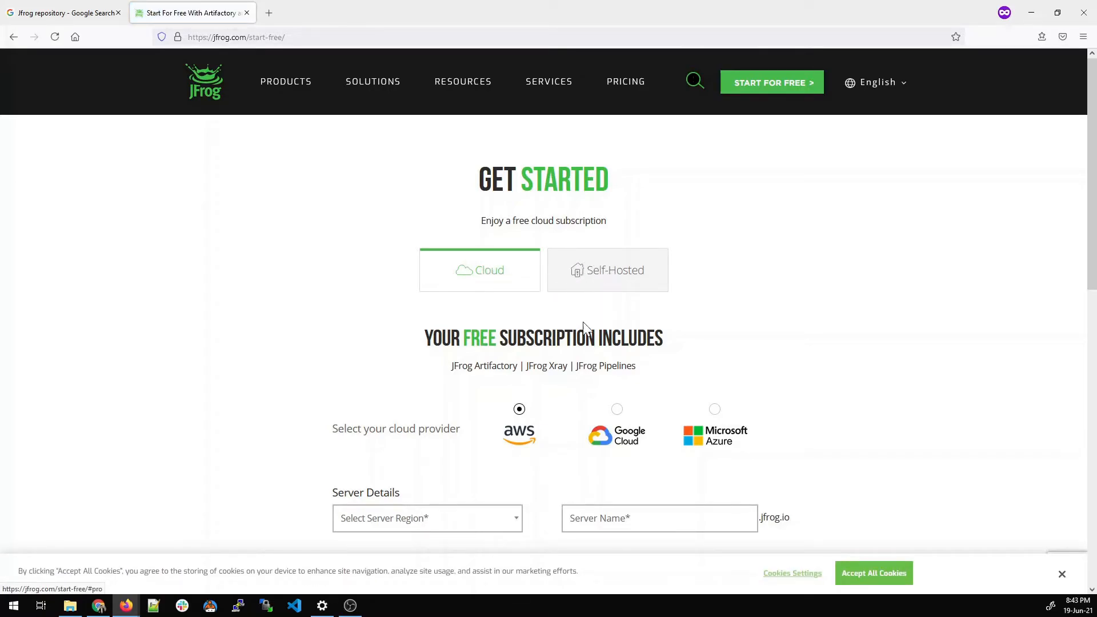
mouse_move(670, 402)
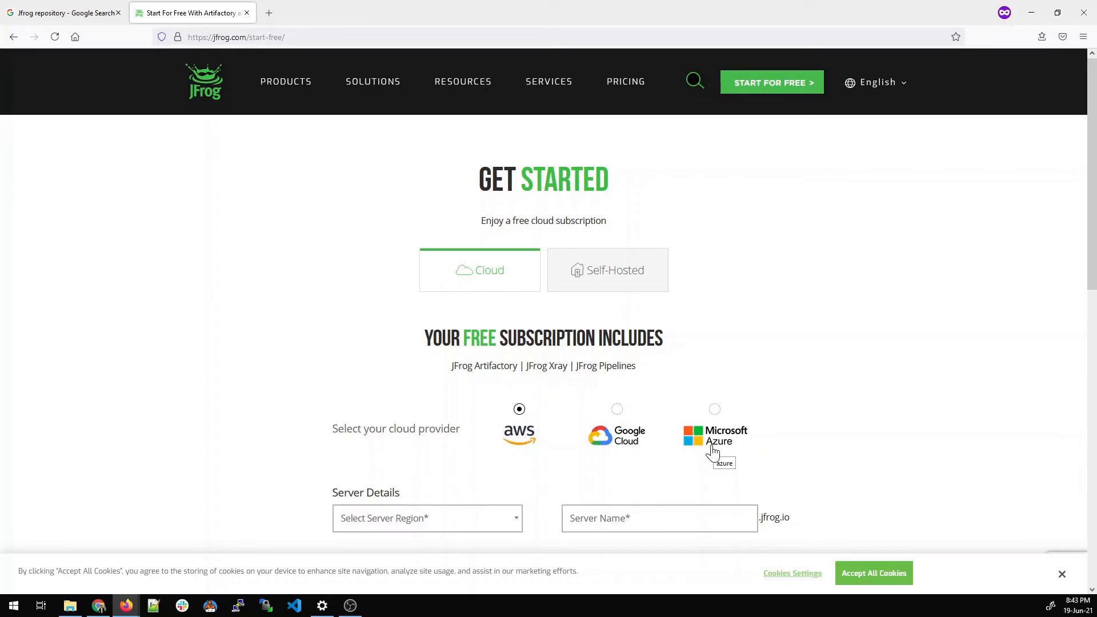
mouse_move(580, 414)
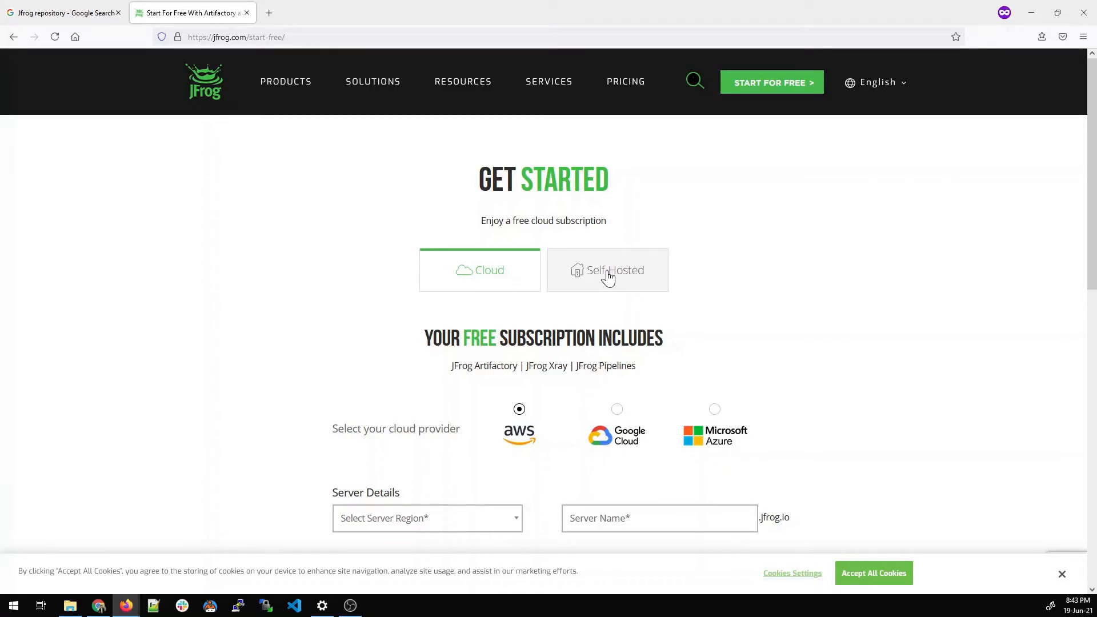
Choose the Self-Hosted 30-day trial instead of cloud and accept the site's cookies
click(608, 270)
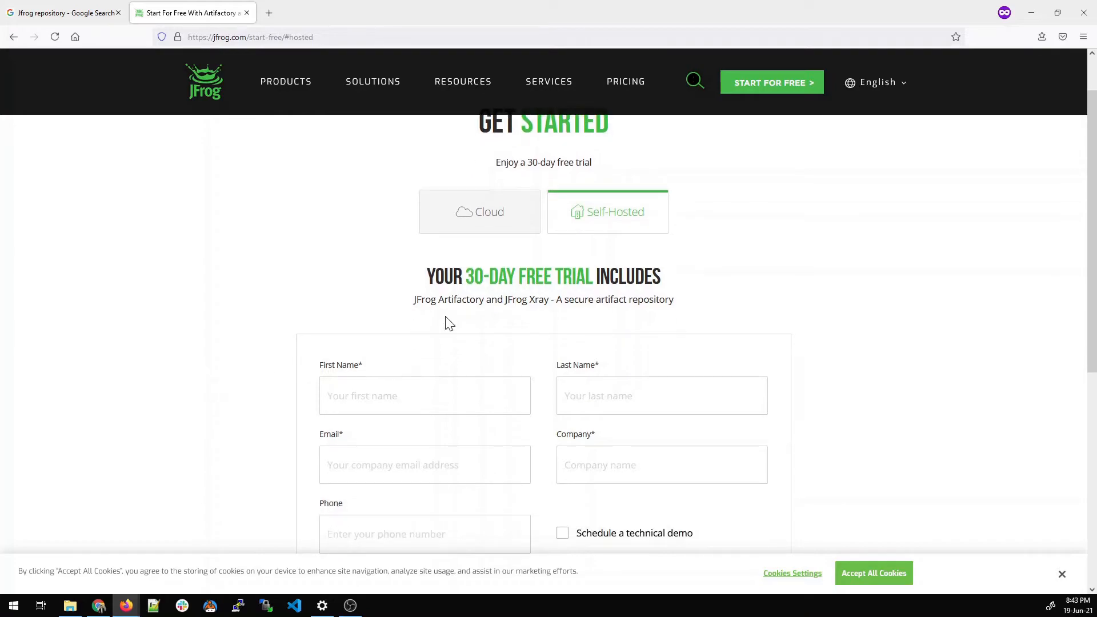
drag(426, 275, 661, 275)
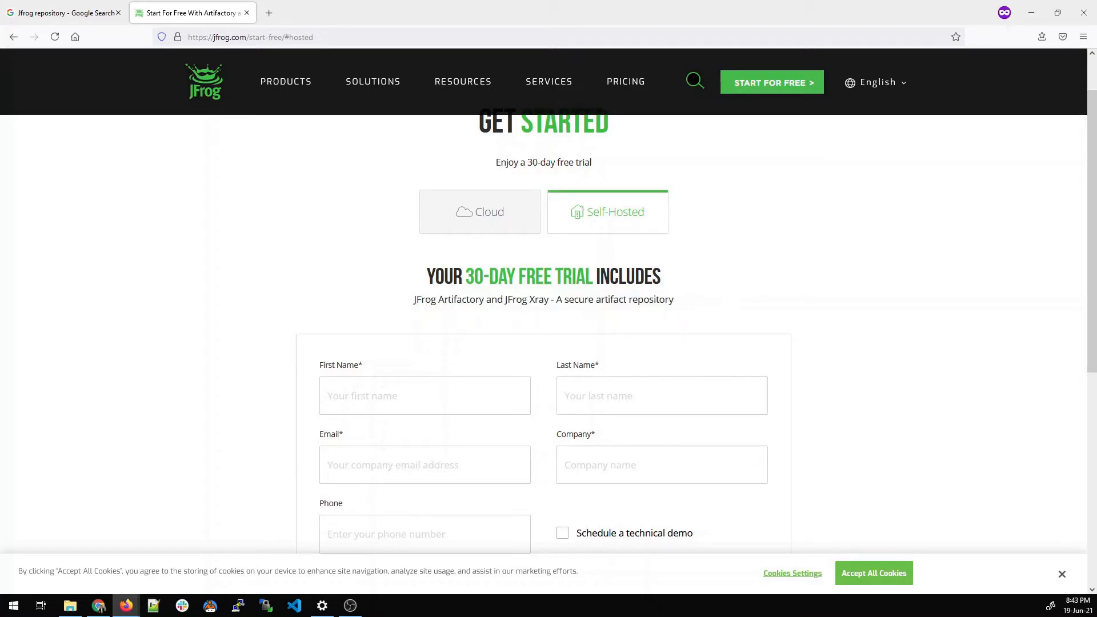
click(425, 395)
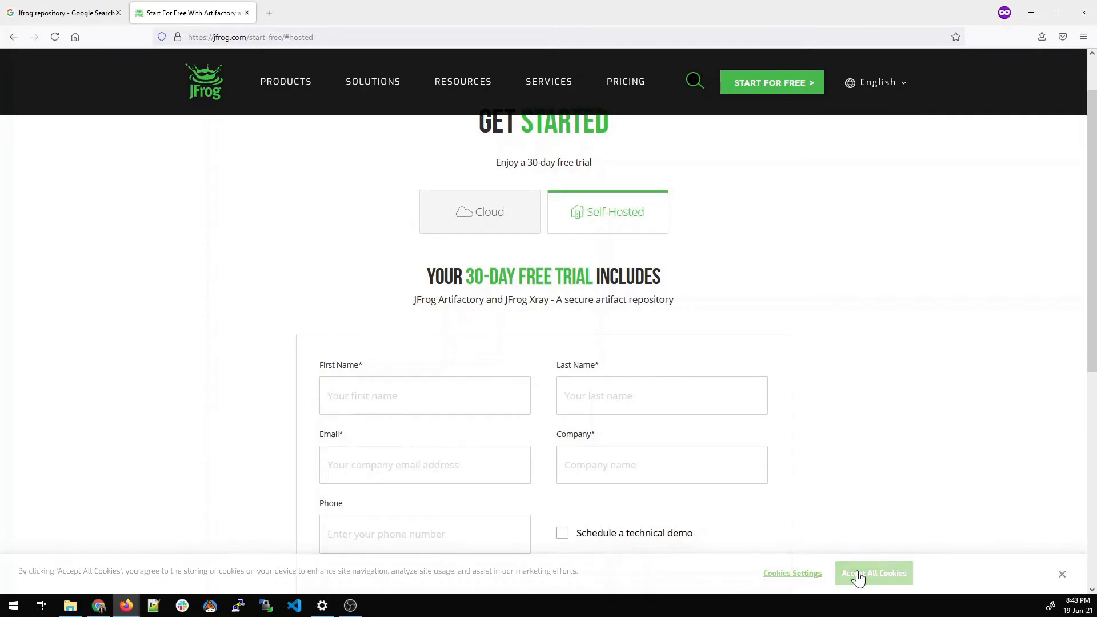
click(425, 395)
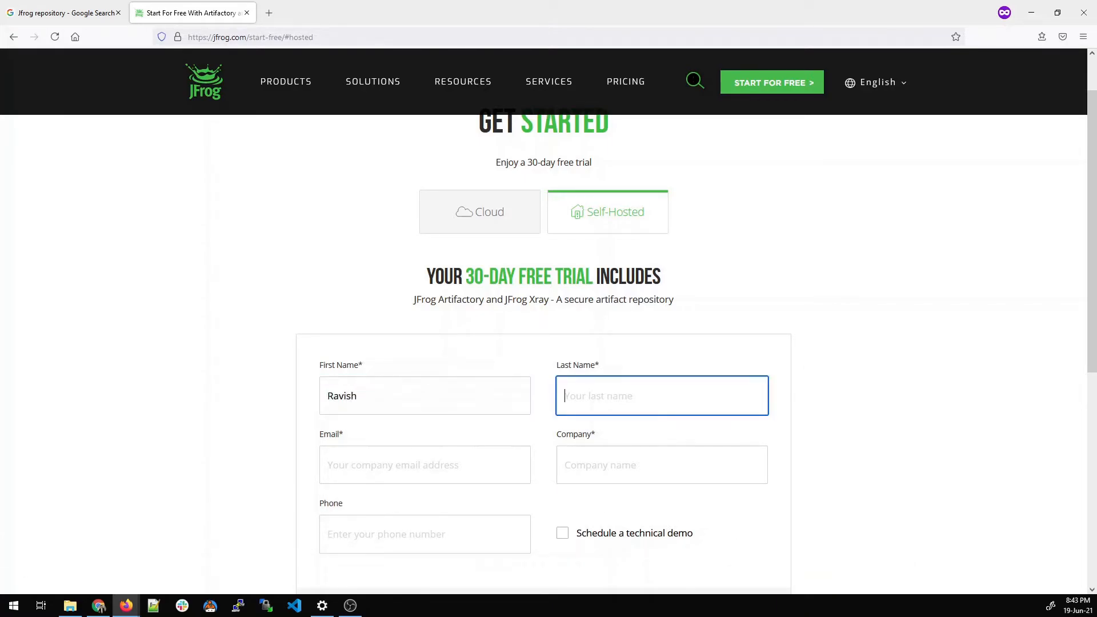
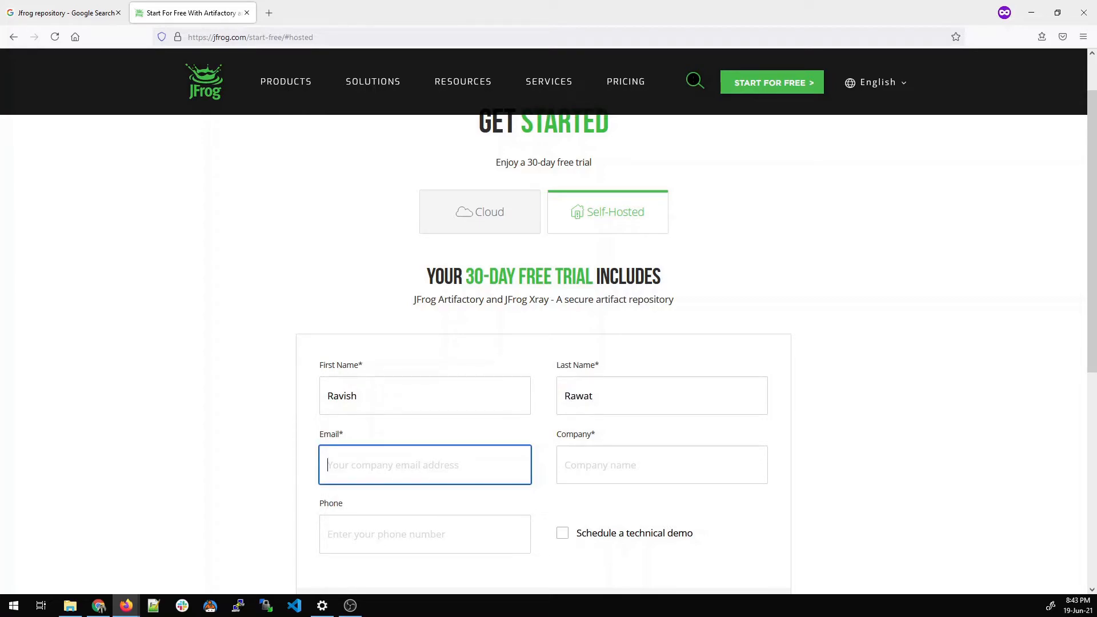
click(663, 464)
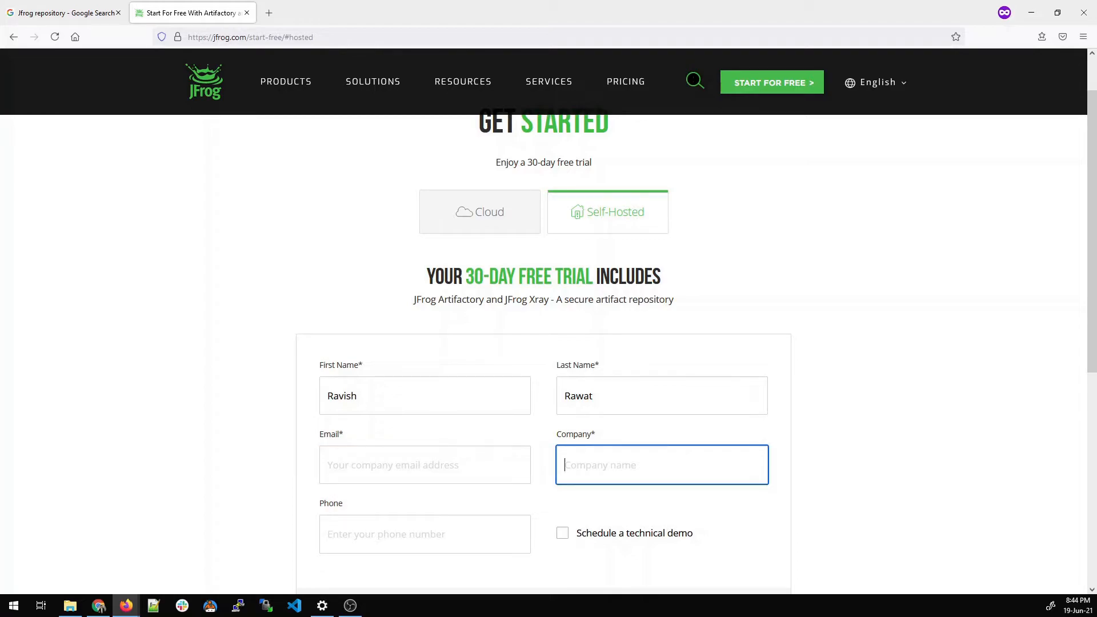
text(Self De)
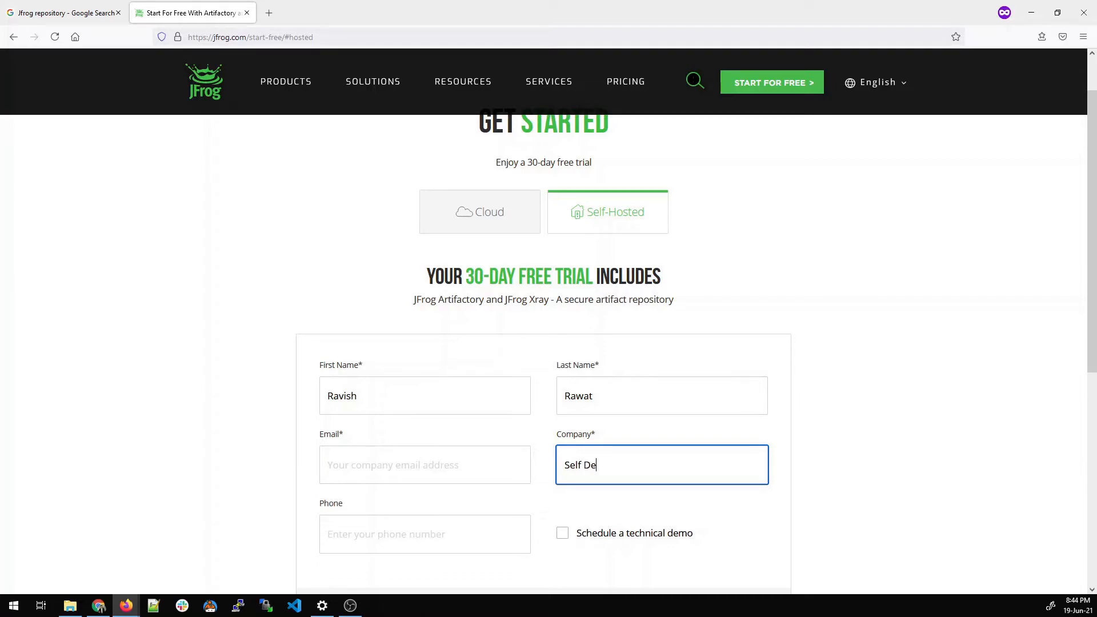
text(pendent)
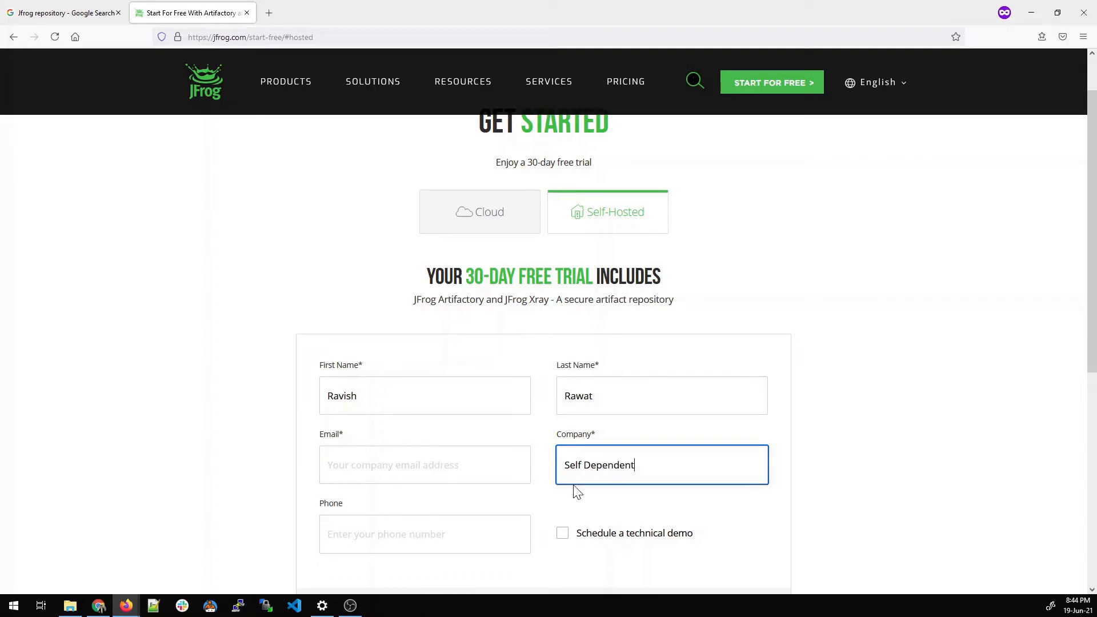
click(423, 535)
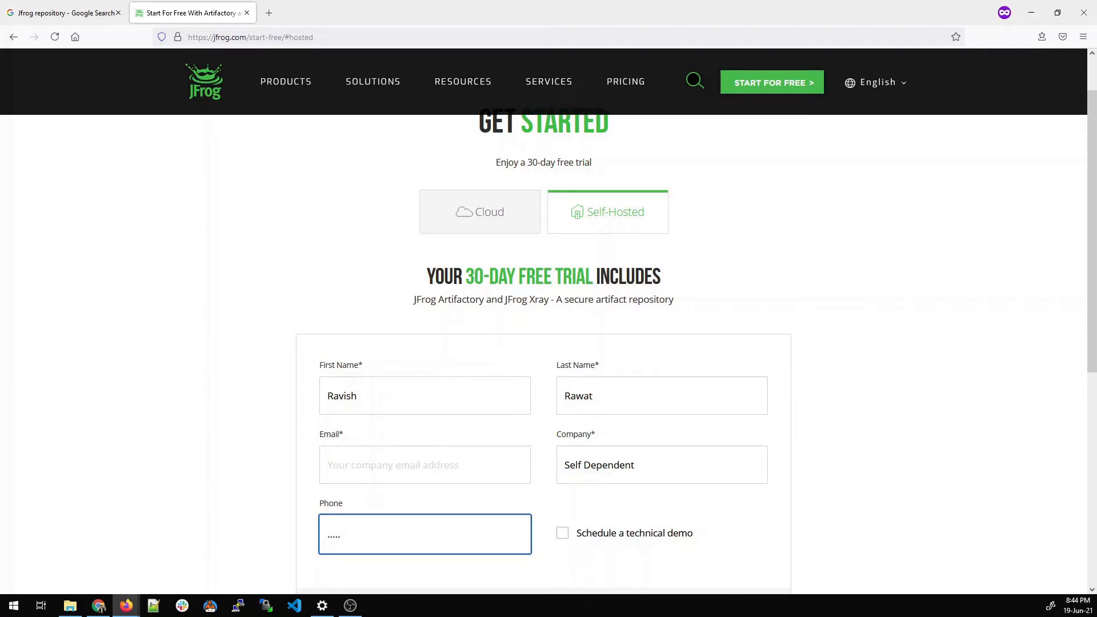
scroll(down, 3)
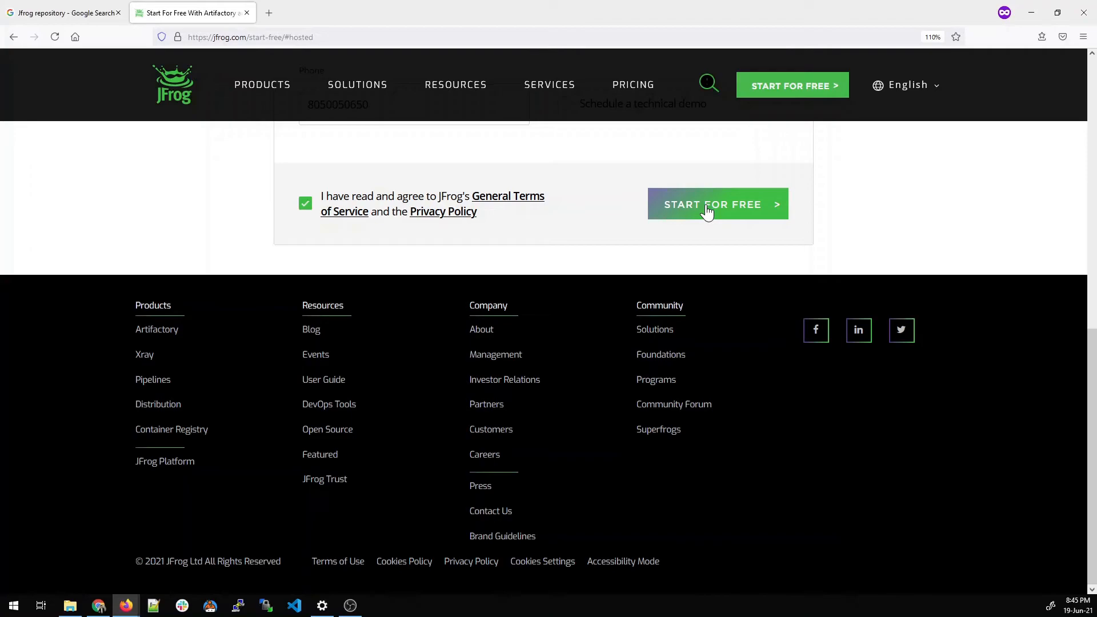
Submit the self-hosted trial registration and confirm the Welcome to JFrog success message
click(712, 204)
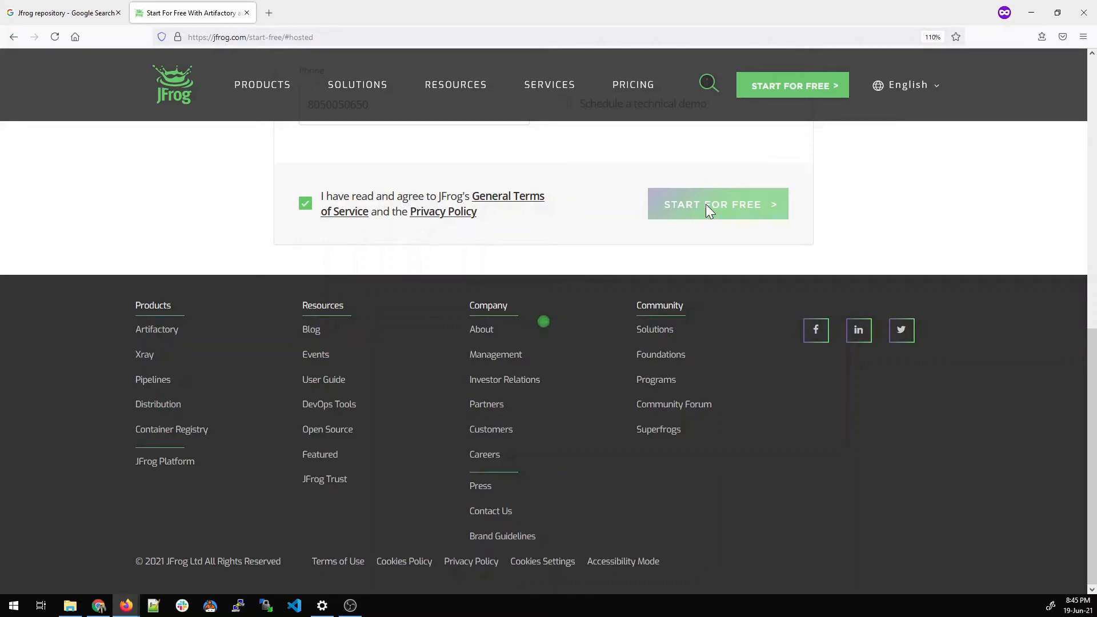
click(718, 203)
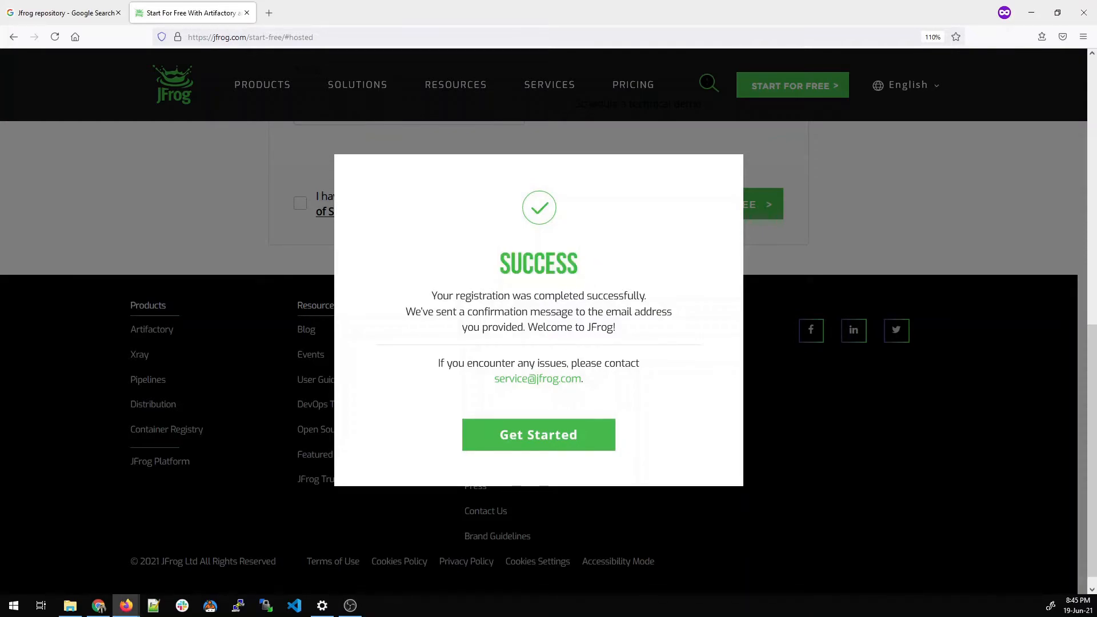
drag(529, 327, 600, 327)
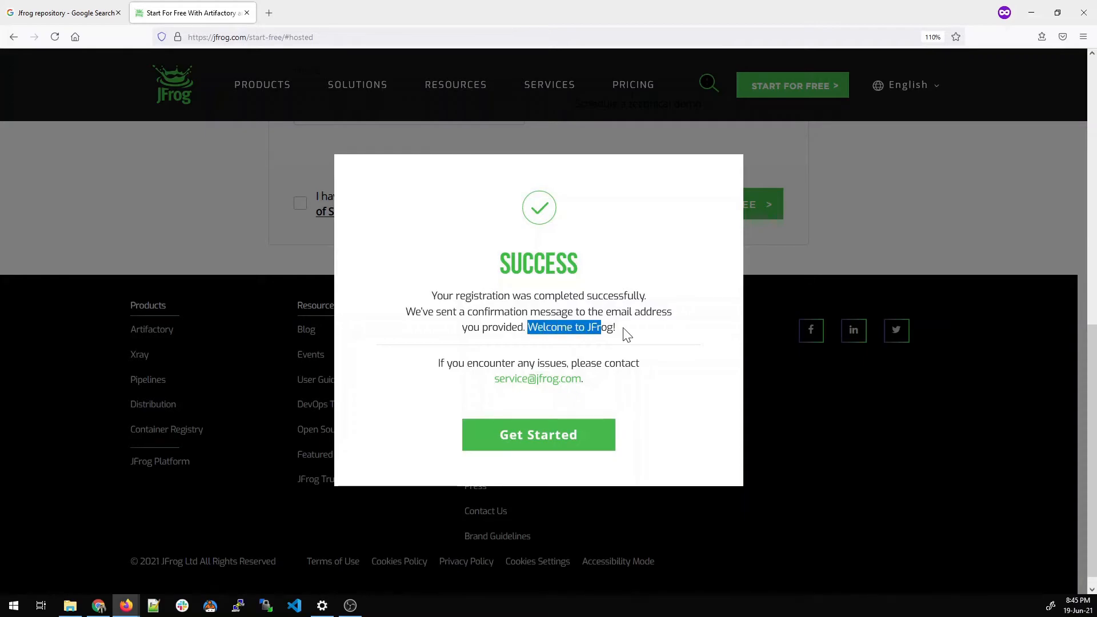
mouse_move(544, 443)
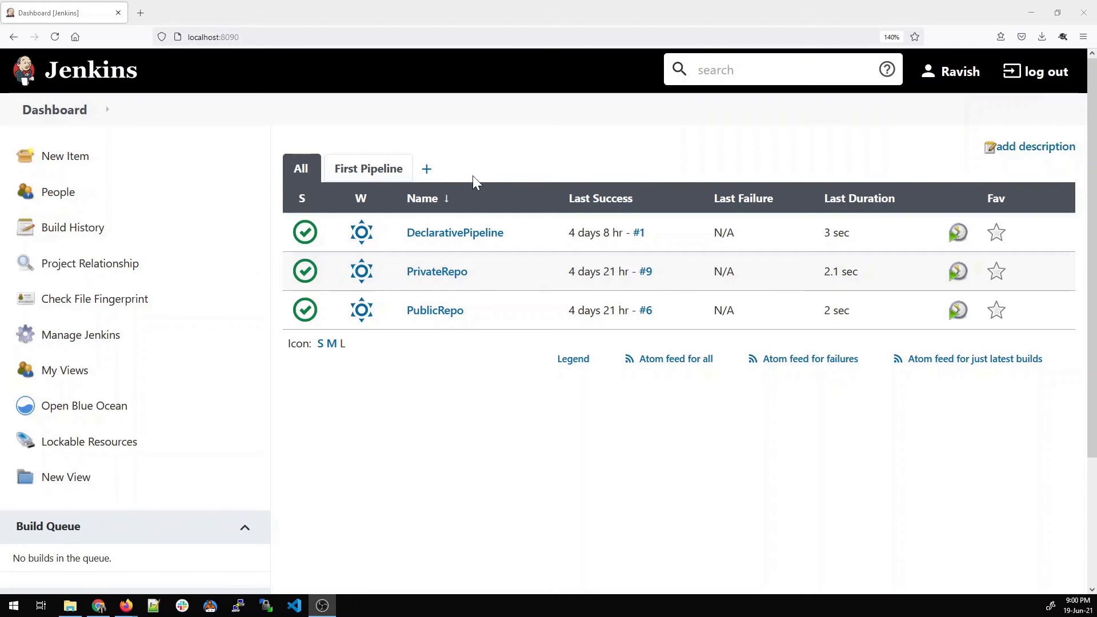
mouse_move(88, 342)
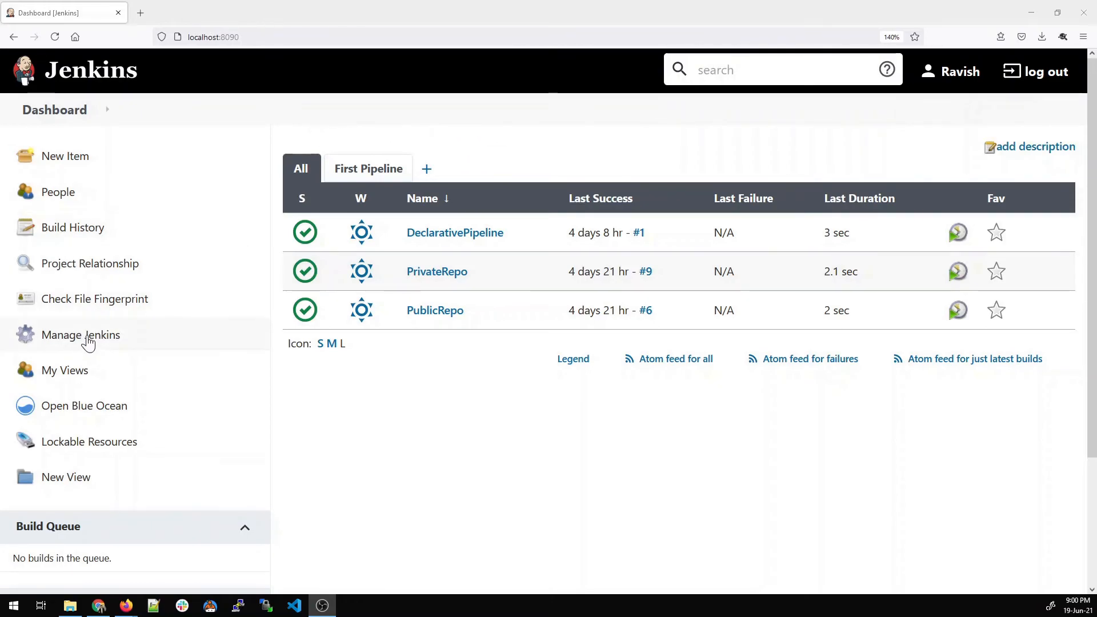
In Plugin Manager's Available list, search 'artifactory', select Artifactory and install without restart
click(80, 334)
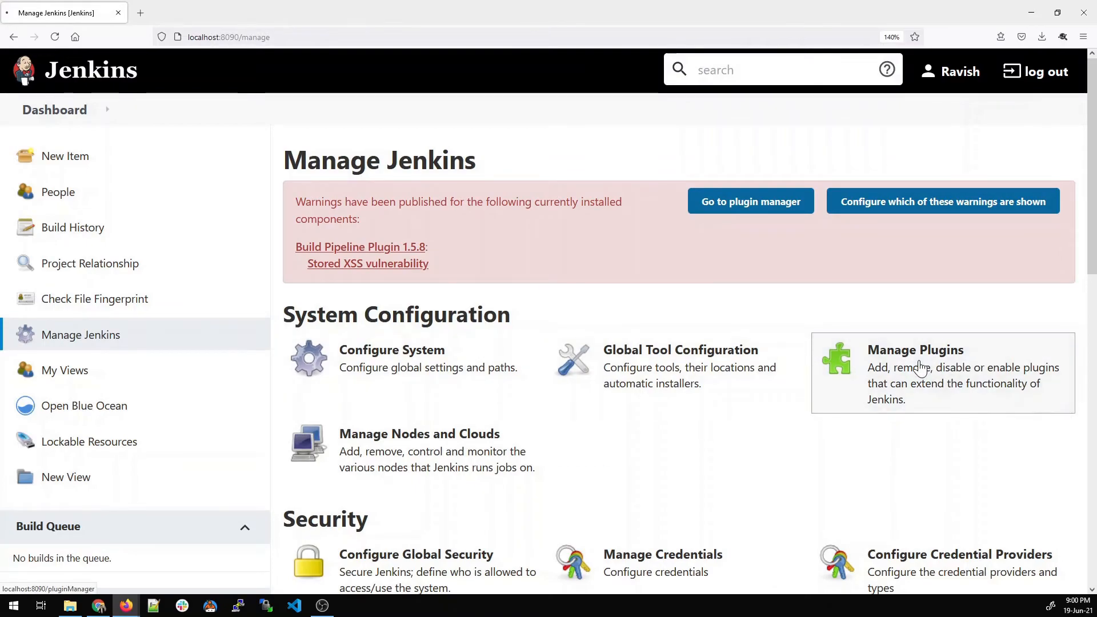
click(915, 350)
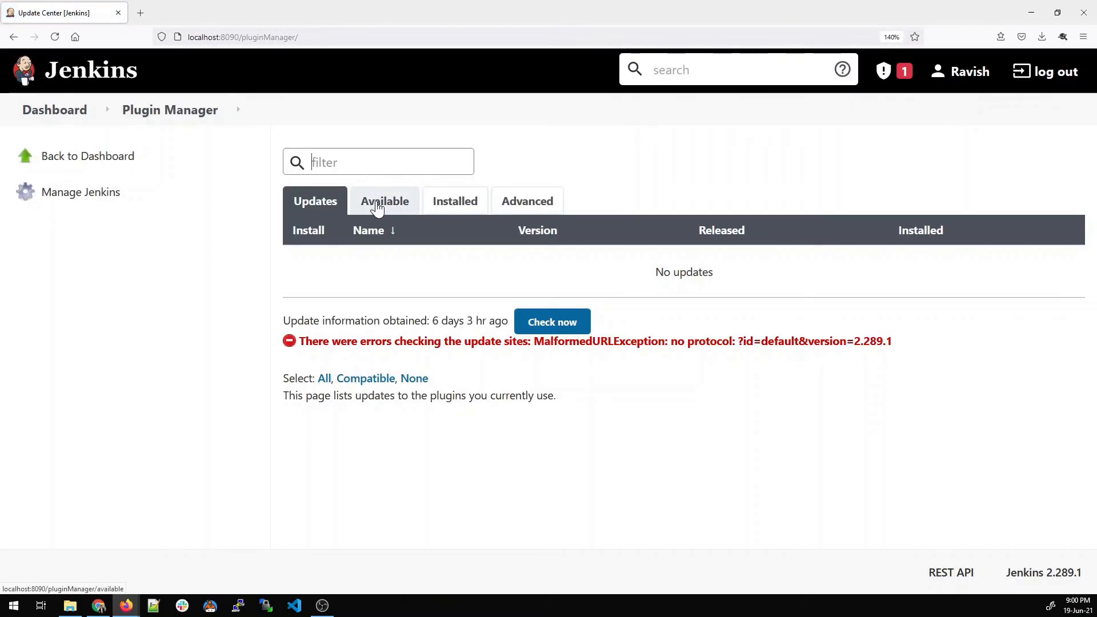
click(384, 201)
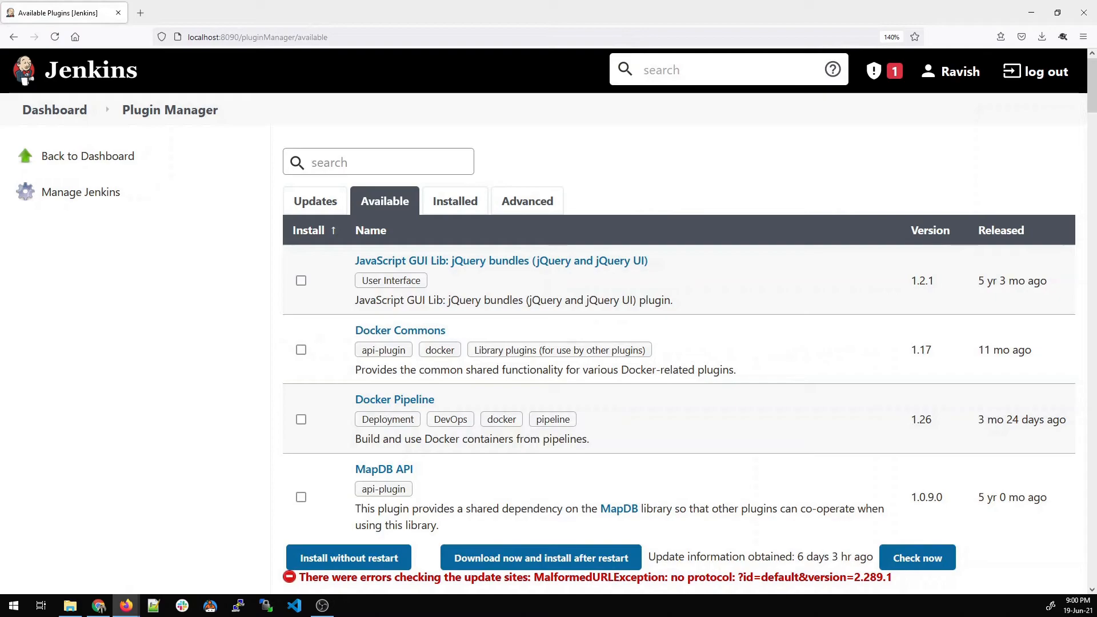
text(artifactory)
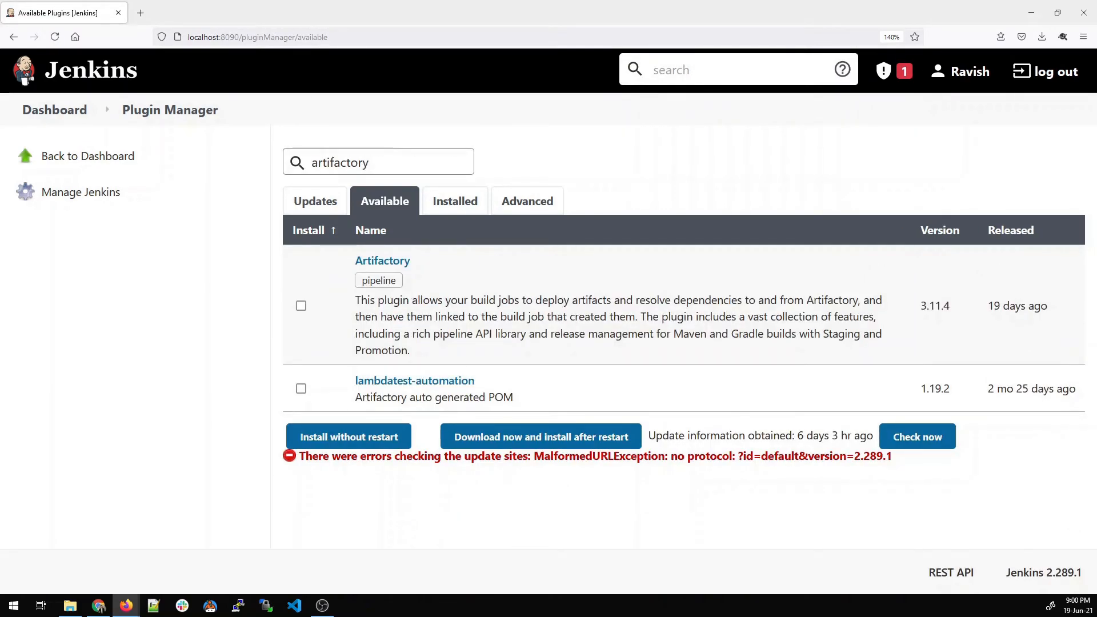
mouse_move(398, 268)
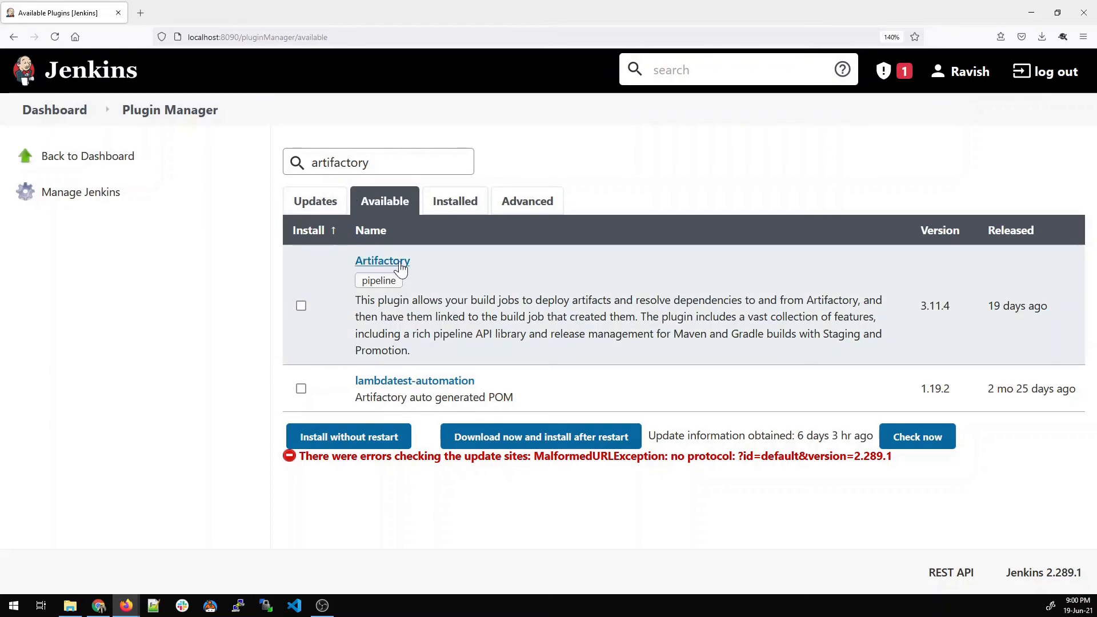
click(301, 307)
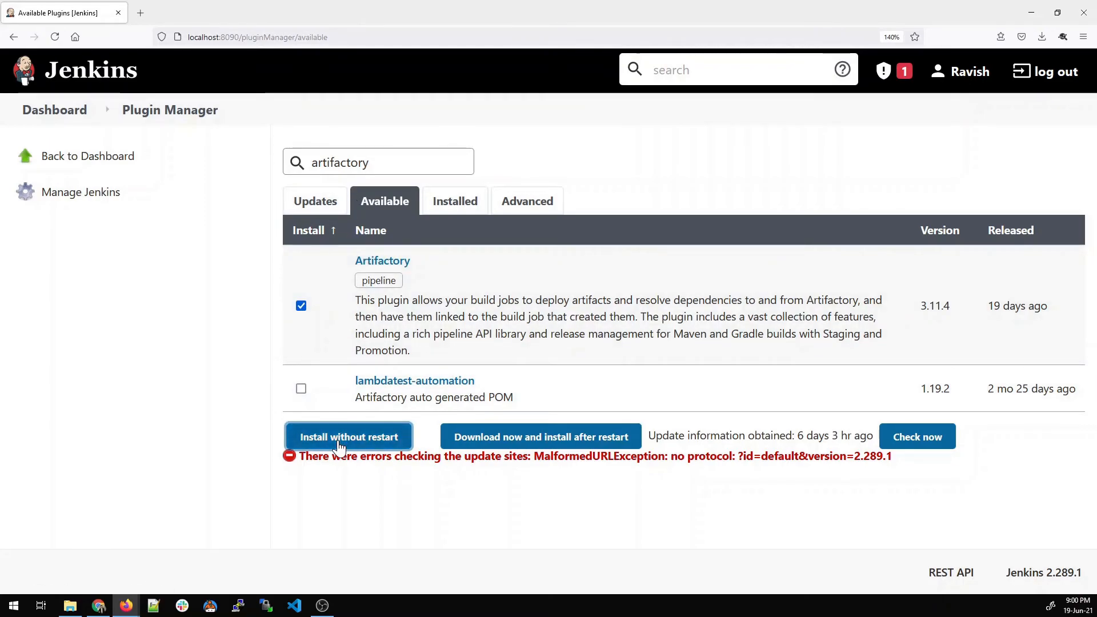
click(349, 437)
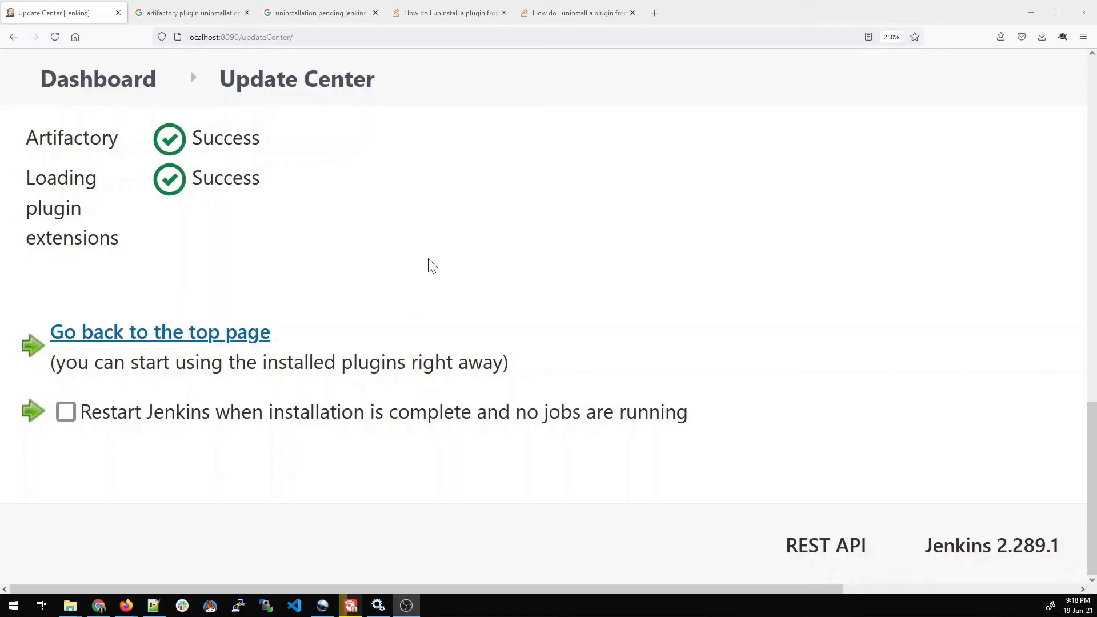
mouse_move(181, 298)
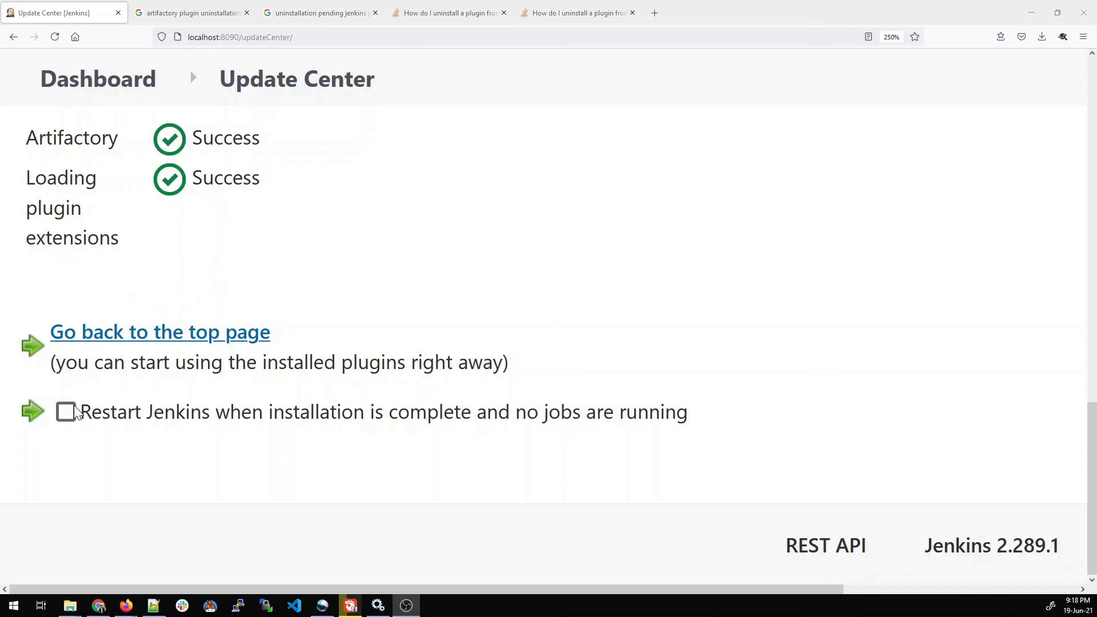
Restart Jenkins when installation completes and sign back in to the dashboard
click(66, 411)
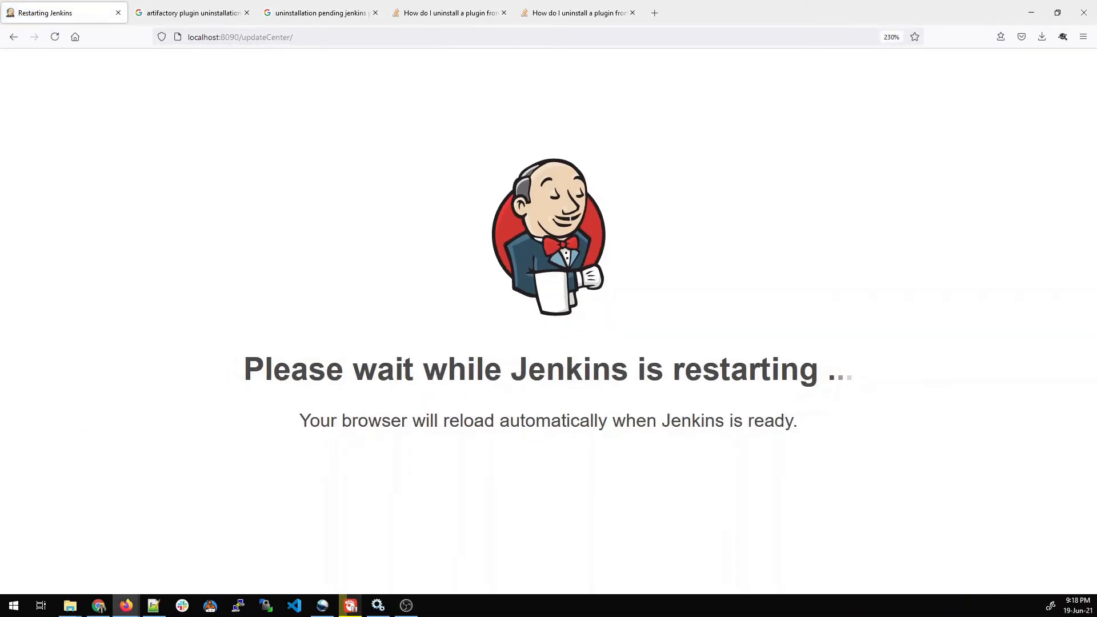
key(Ctrl+-)
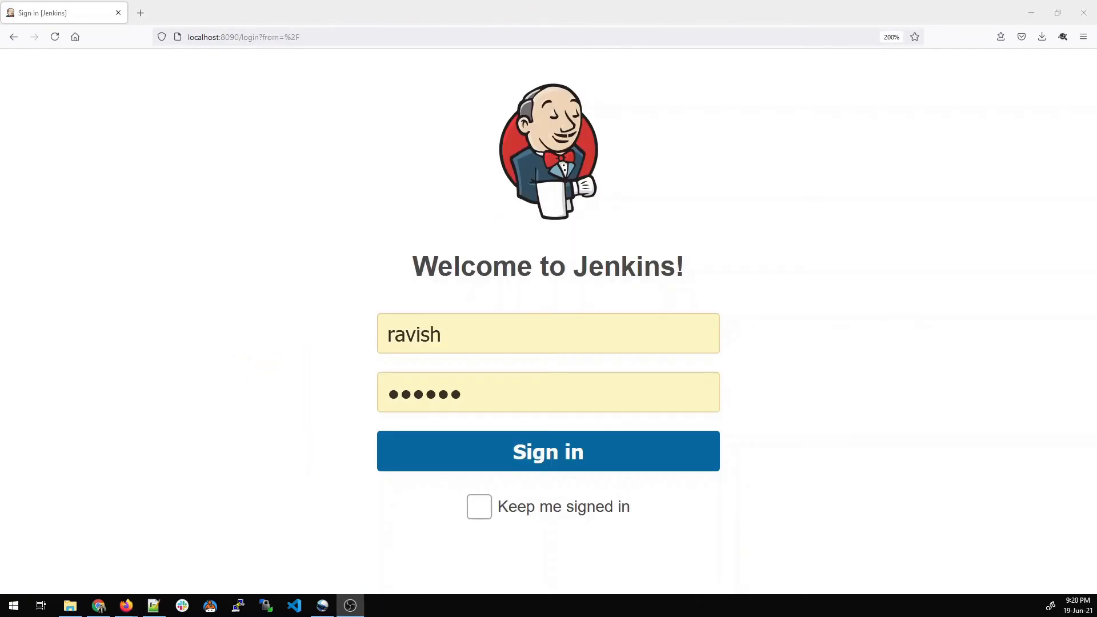
mouse_move(546, 459)
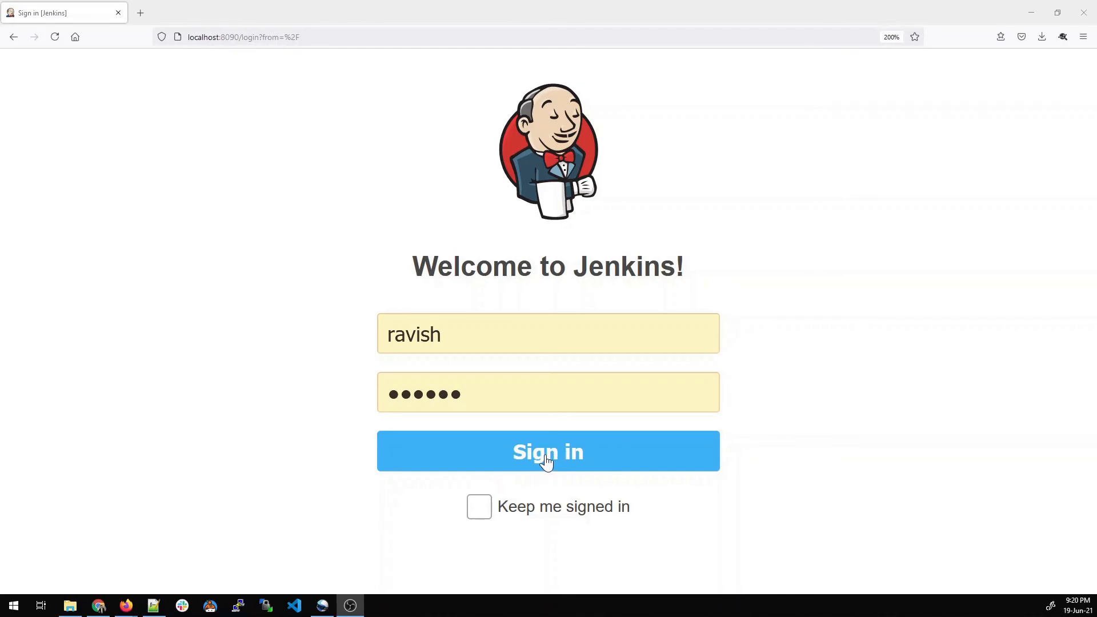
click(547, 451)
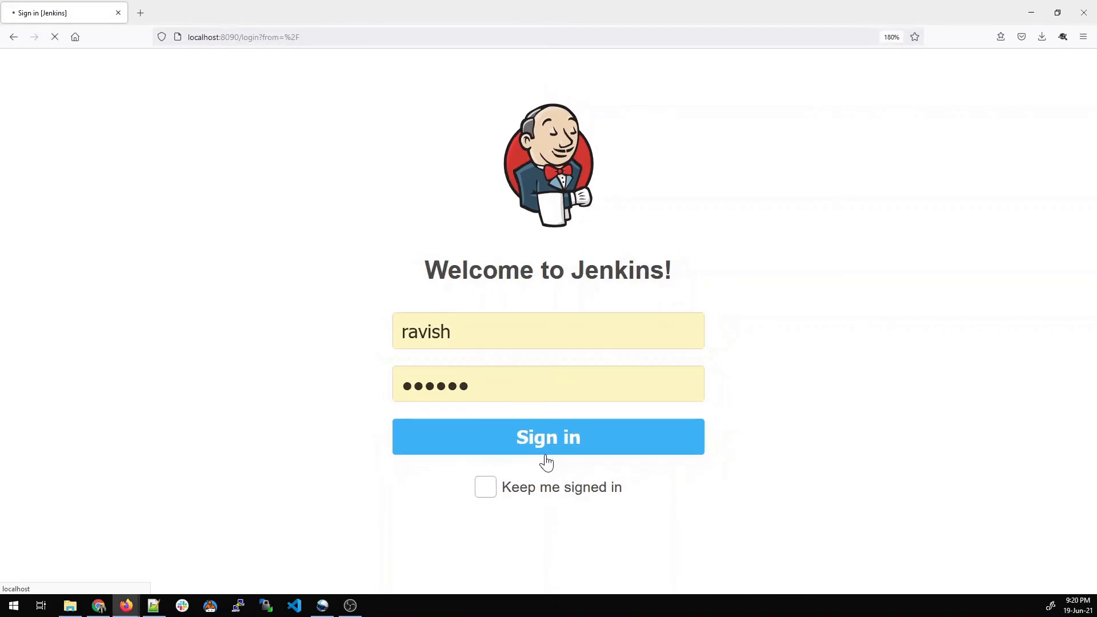
click(549, 436)
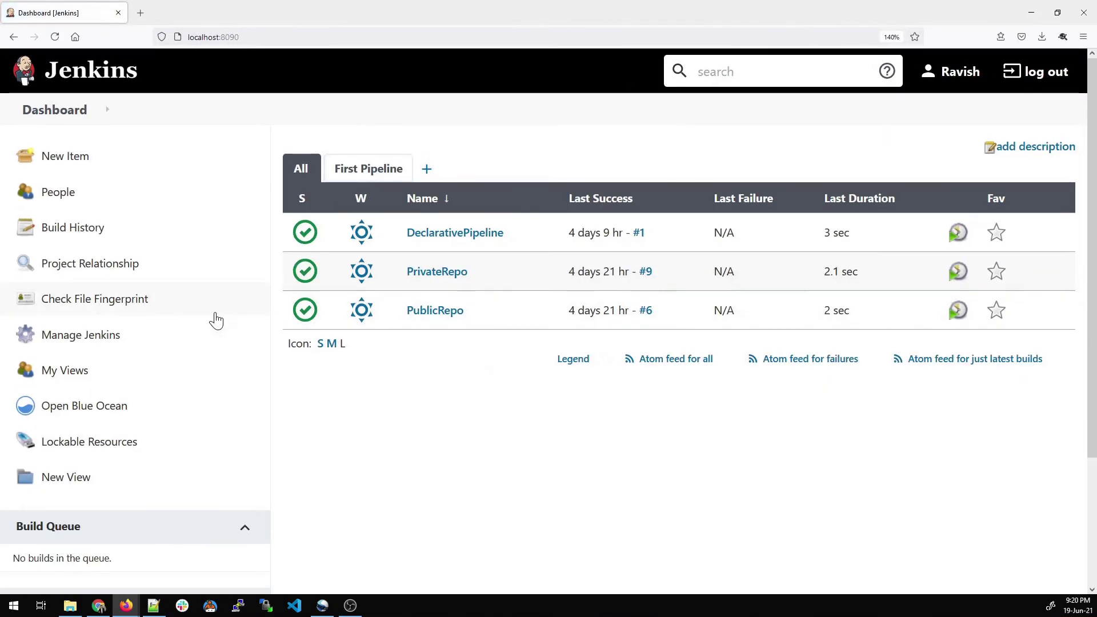
From Manage Jenkins, reach the Configure System global configuration page
click(80, 335)
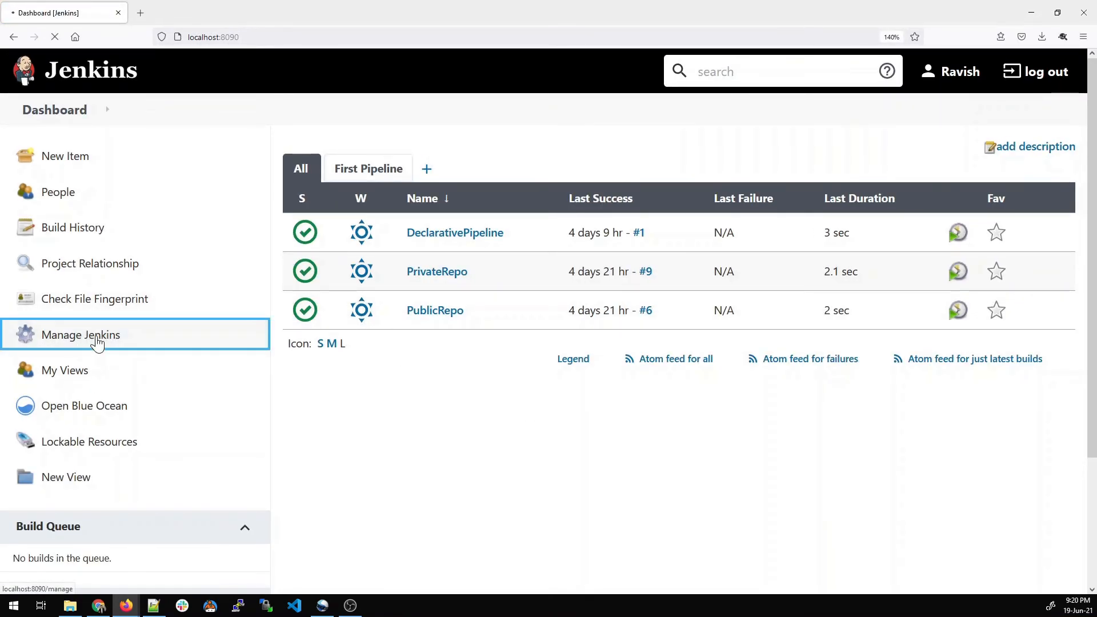
click(80, 335)
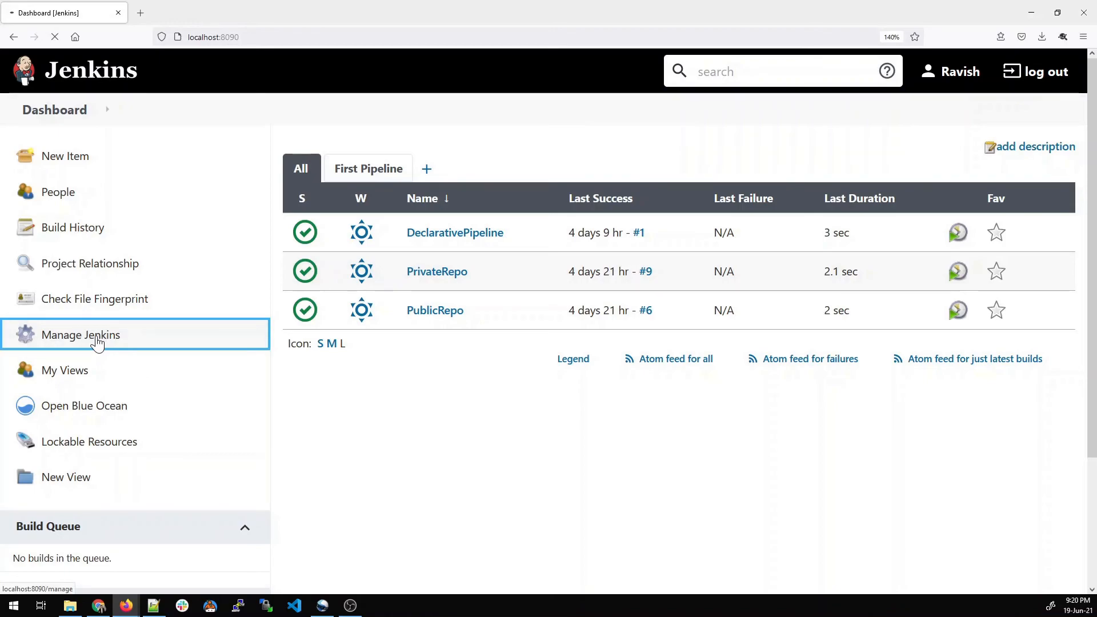
click(80, 334)
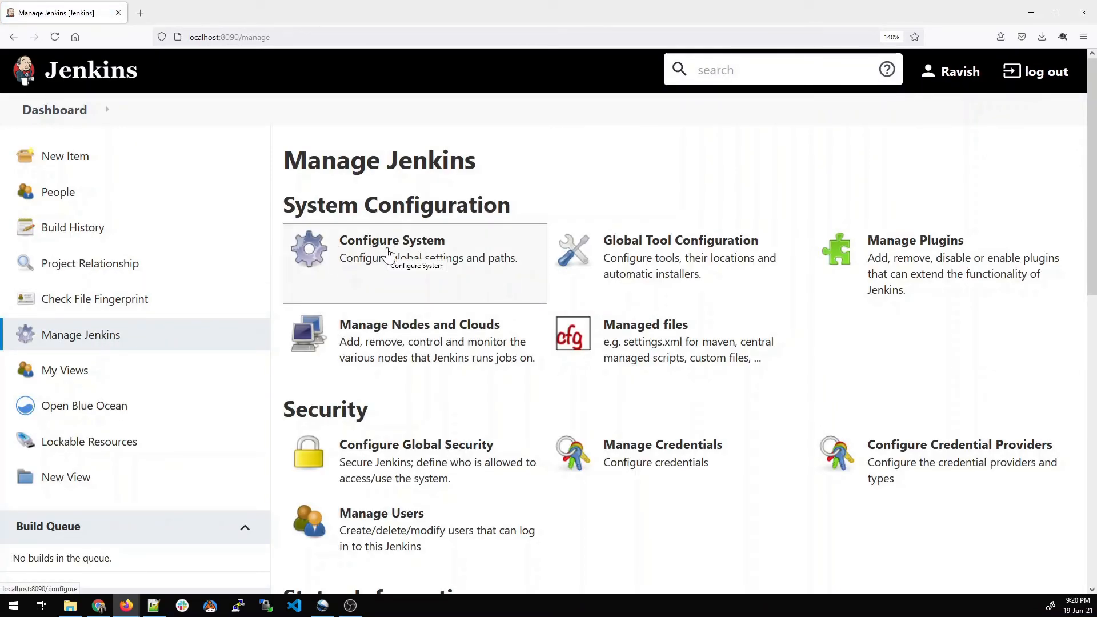
click(391, 249)
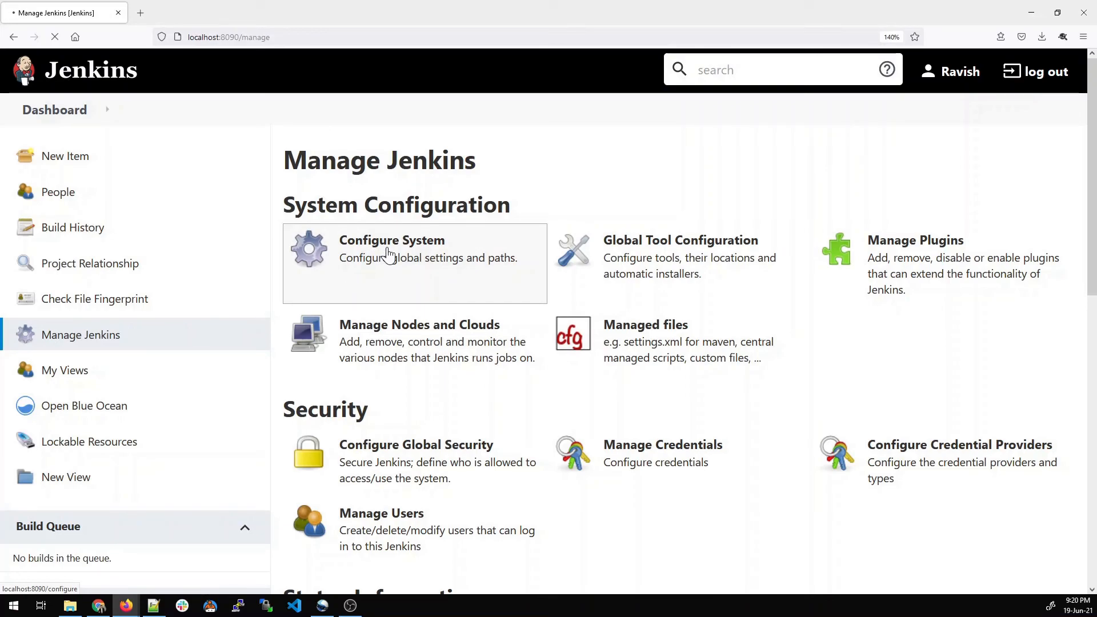
click(391, 249)
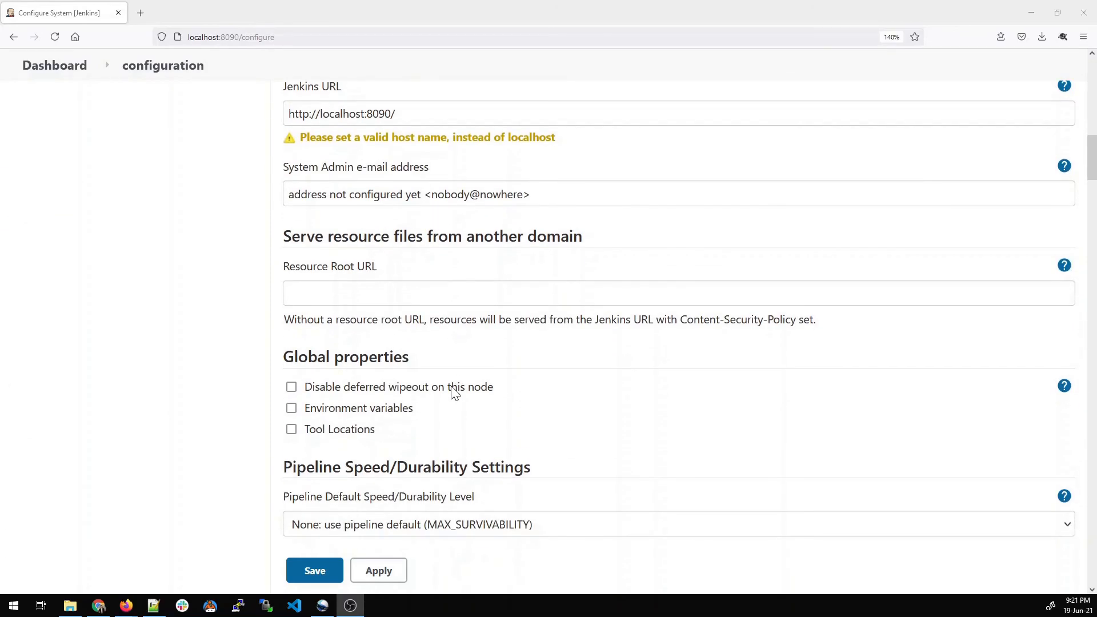
Scroll to the new JFrog section and highlight its 'Use the Credentials Plugin' option
scroll(down, 3)
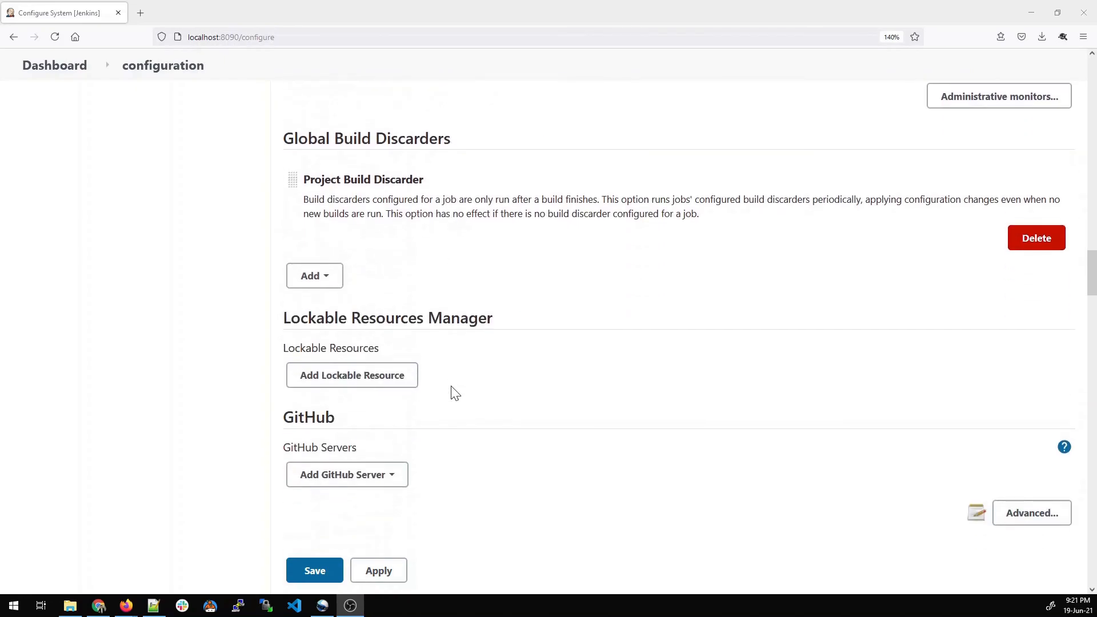
scroll(down, 3)
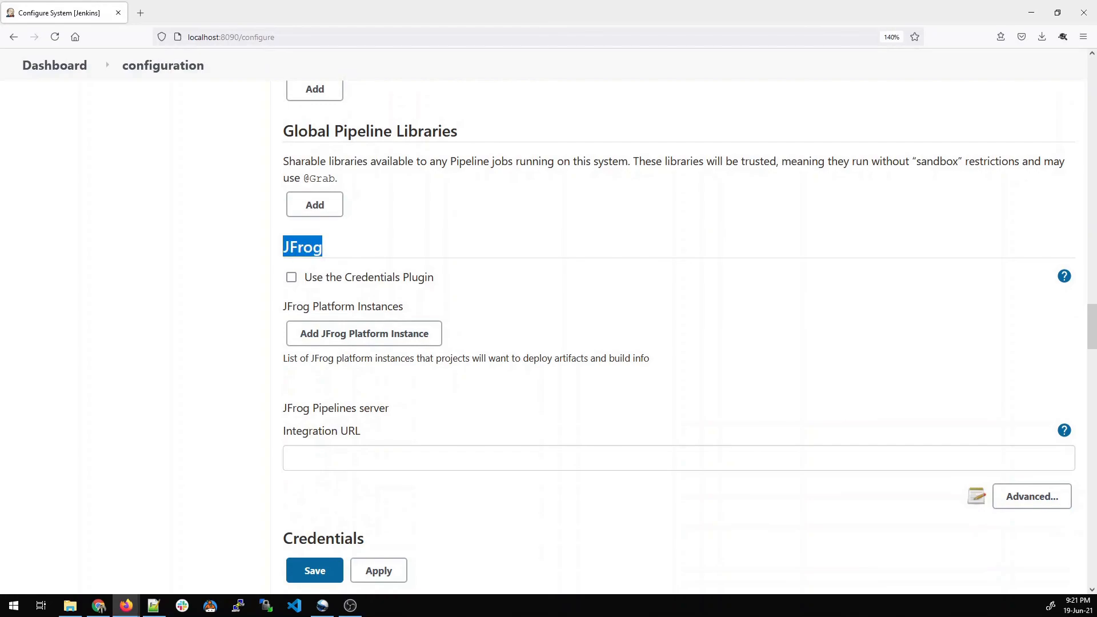
double_click(368, 276)
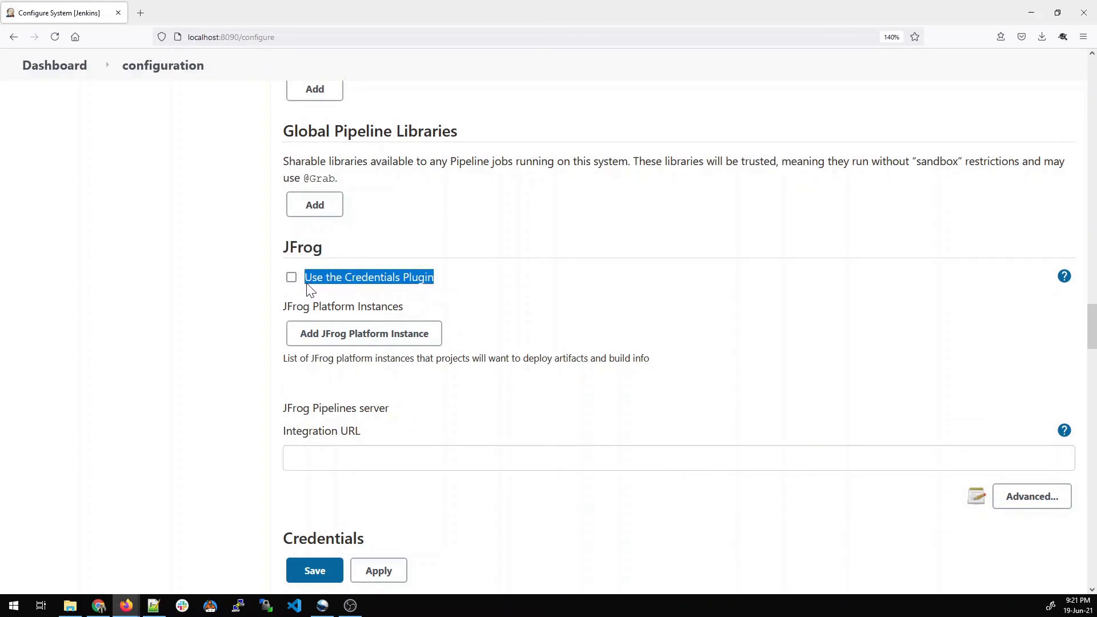
mouse_move(475, 253)
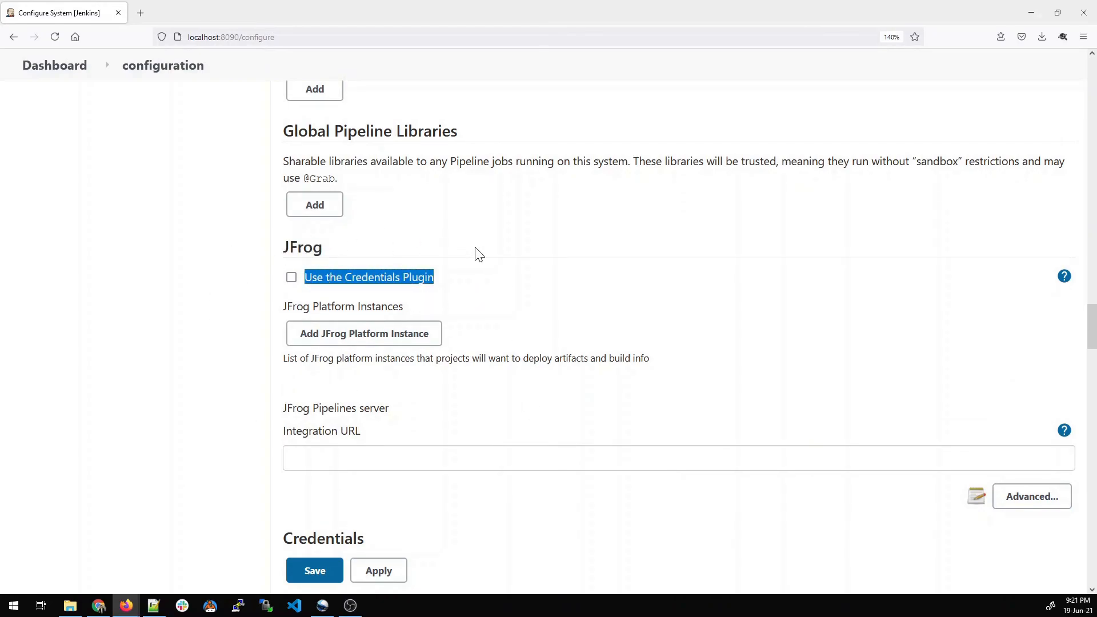
click(215, 356)
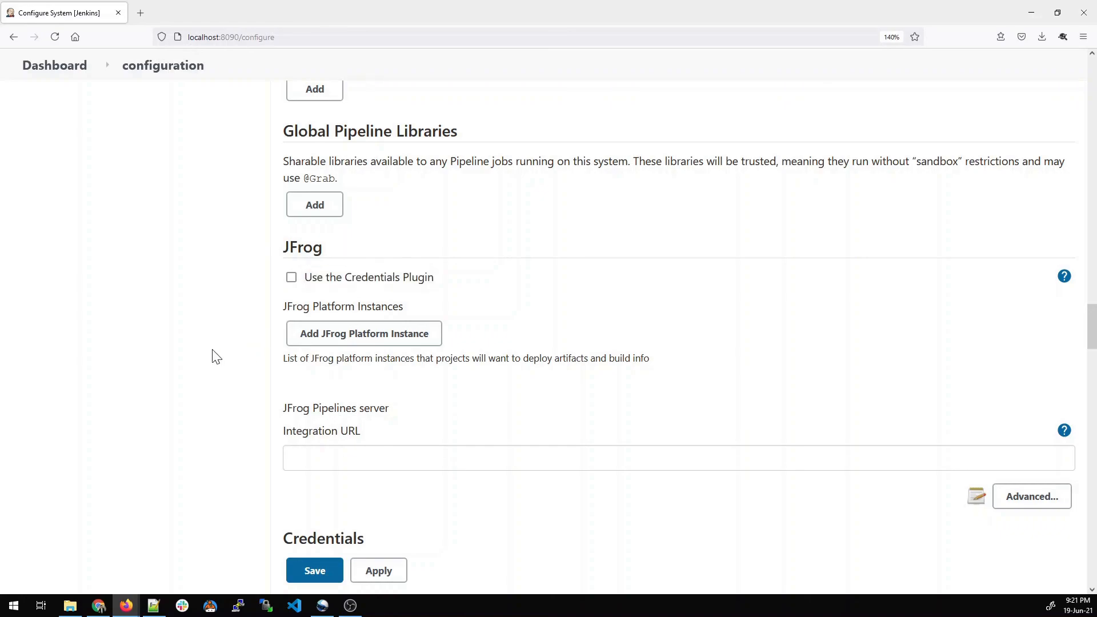